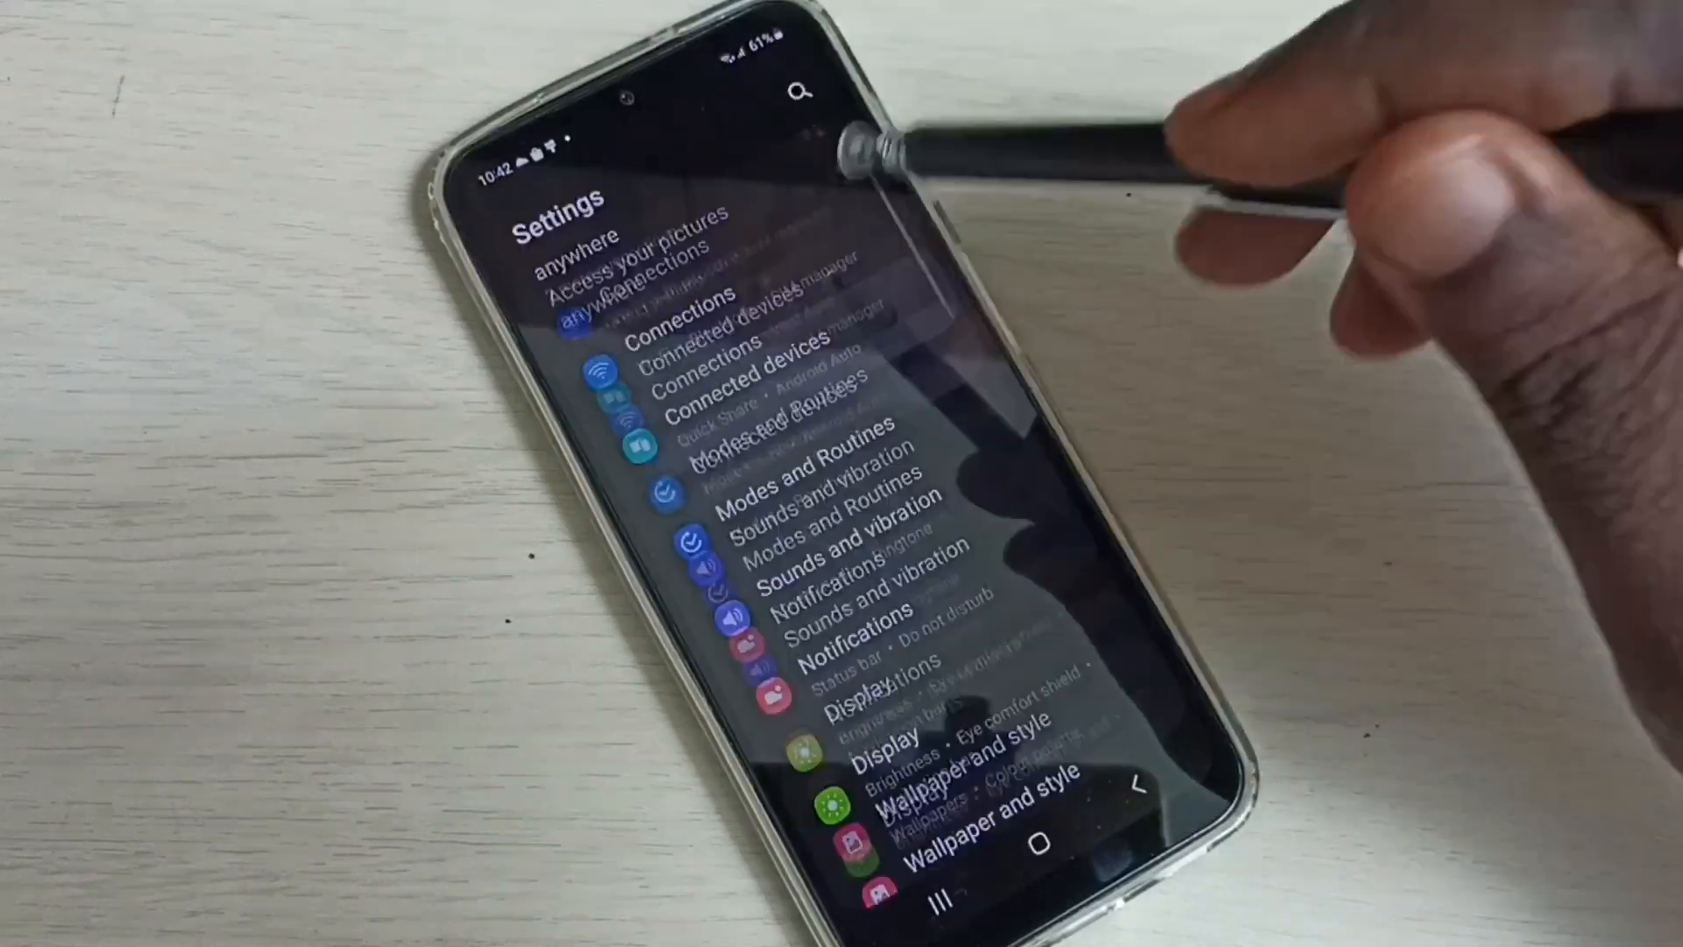
pyautogui.scroll(-3)
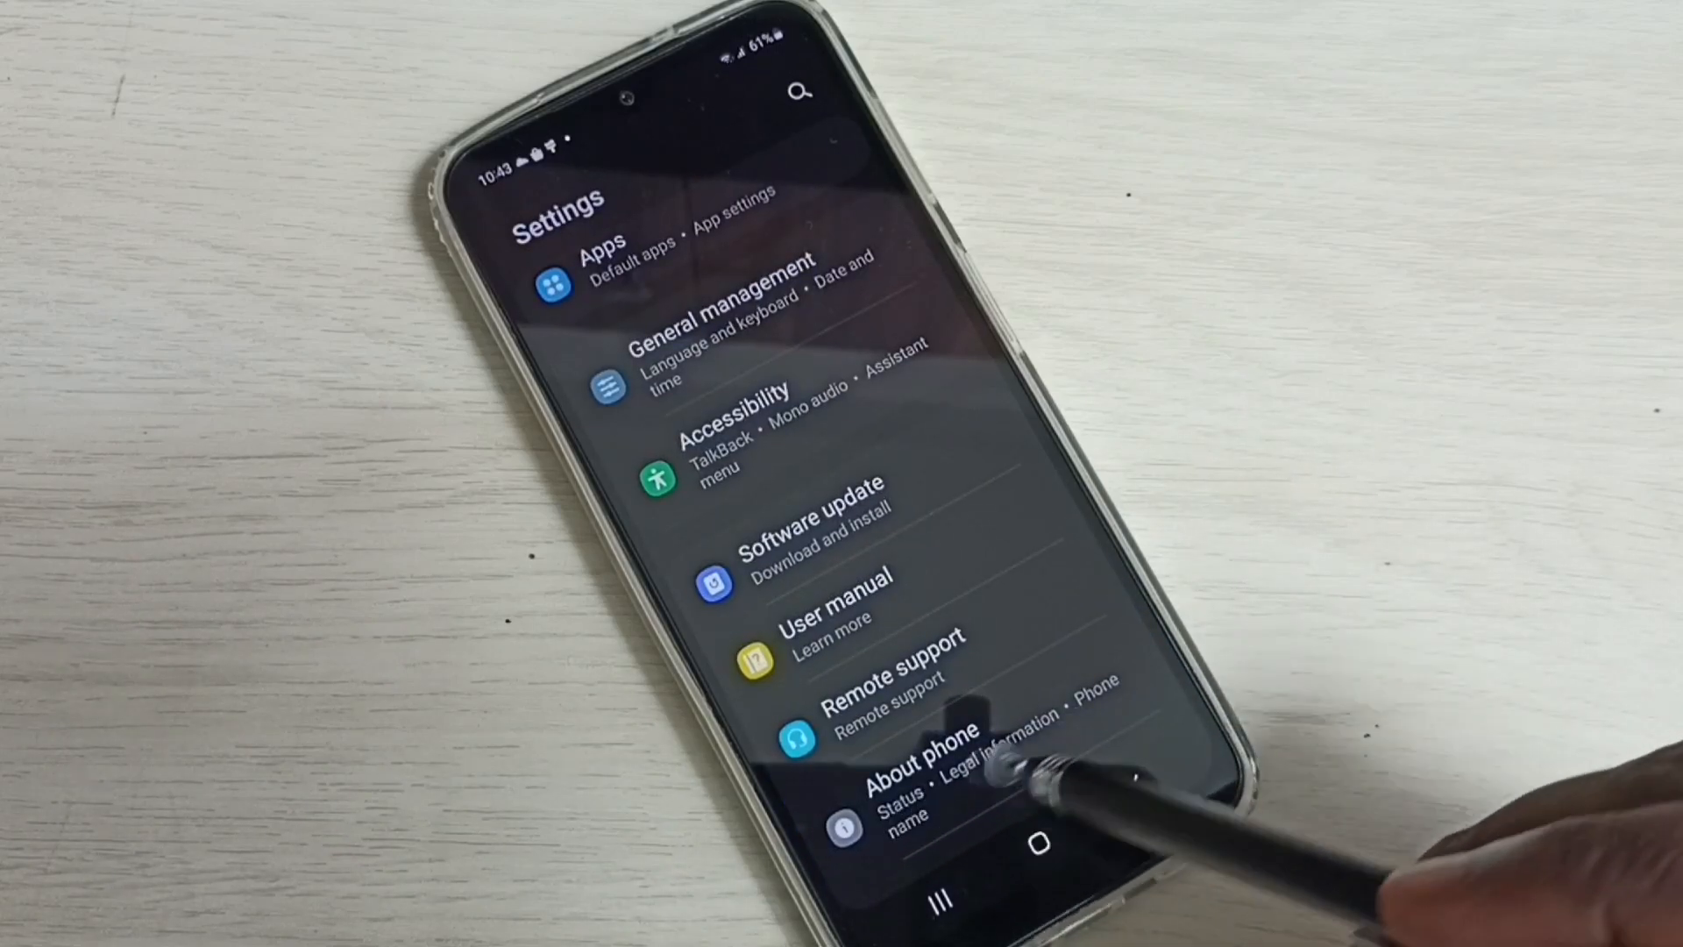
pyautogui.scroll(3)
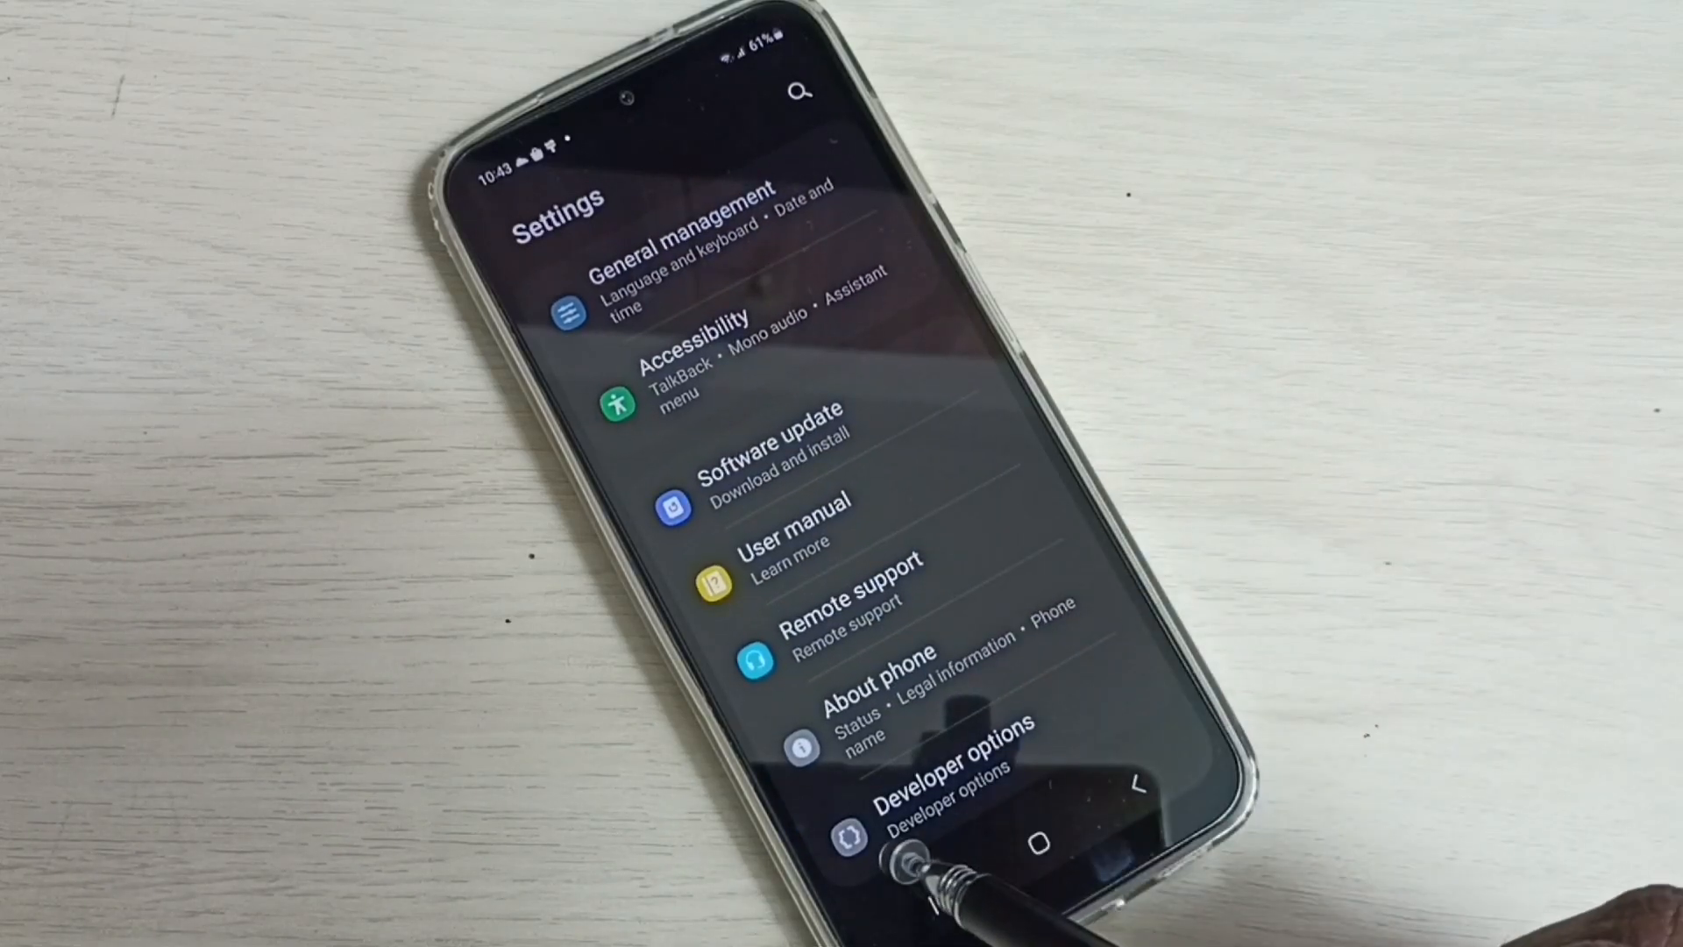